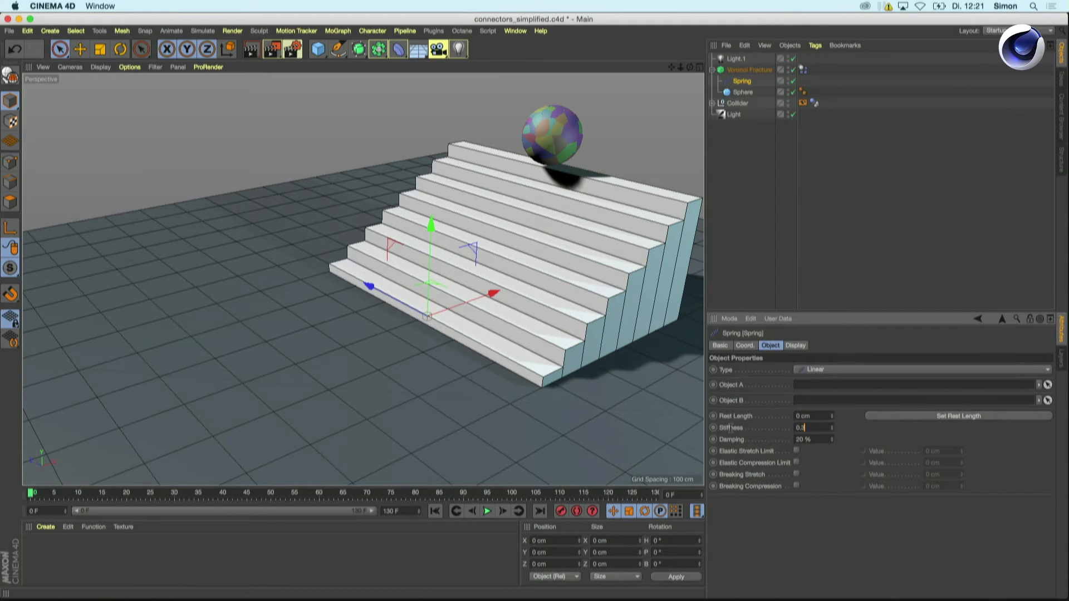
Step: Set spring stiffness to 0.3, replay the sphere fracture simulation, and rewind to frame 0
{"action": "left_click", "coordinate": [486, 511]}
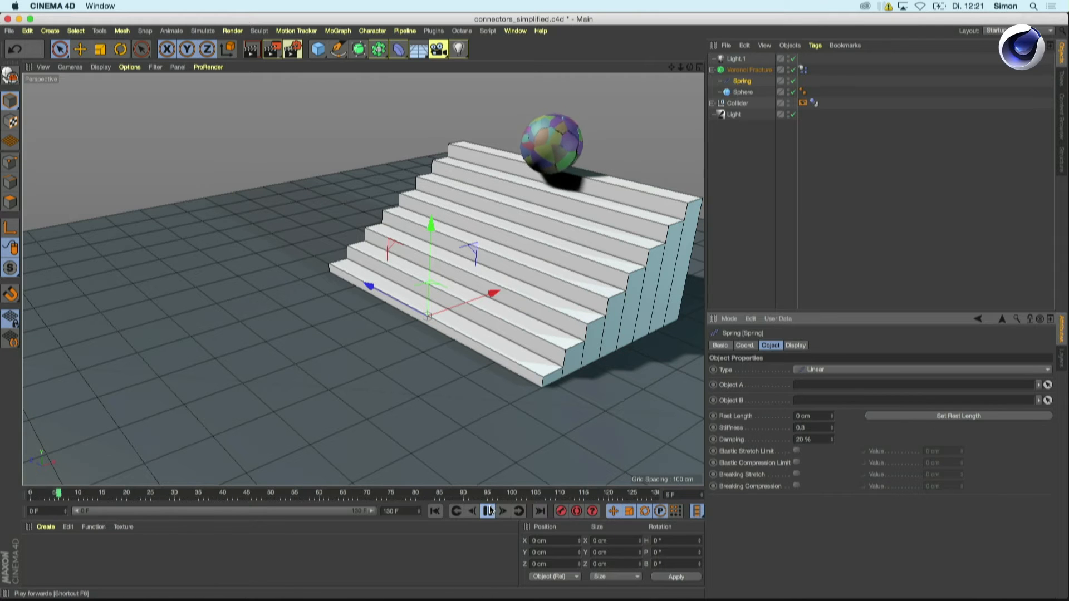
{"action": "left_click", "coordinate": [488, 511]}
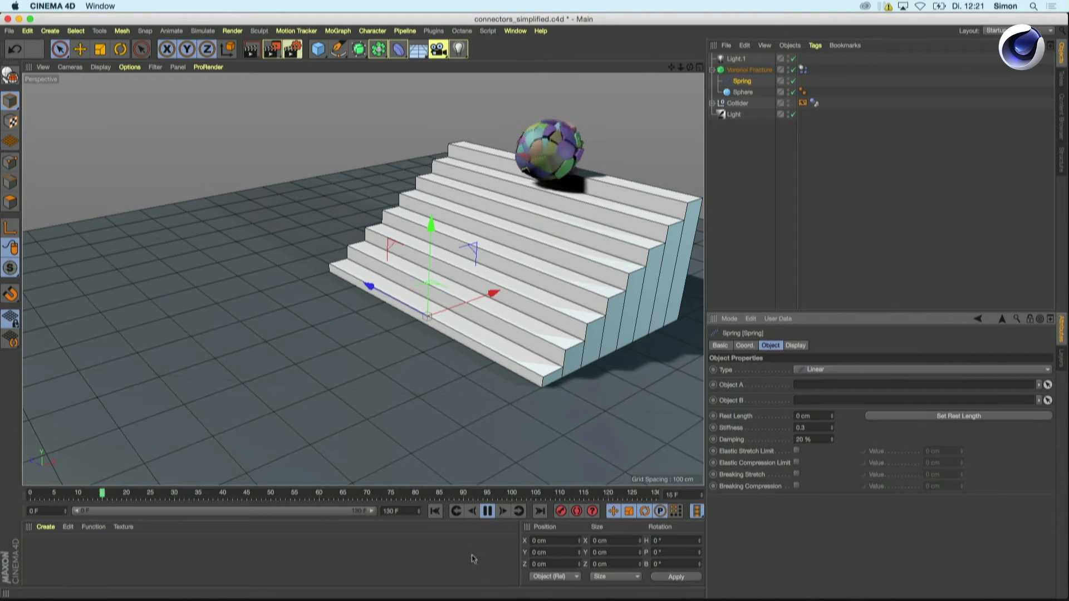
{"action": "left_click", "coordinate": [486, 511]}
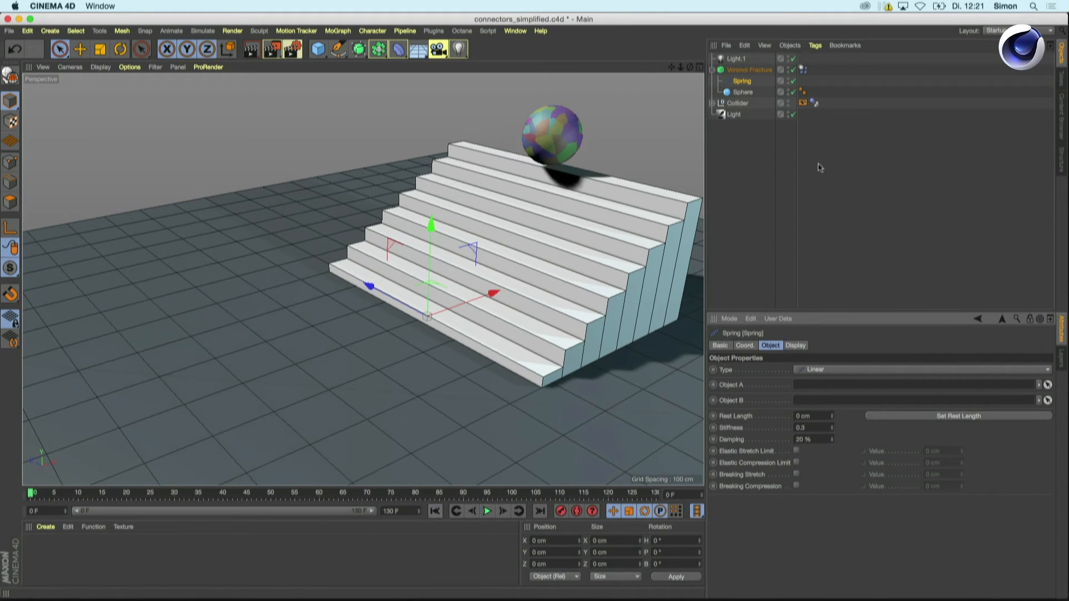
Step: Add a Connector, move the Spring out, and make the Voronoi Fracture editable
{"action": "left_click", "coordinate": [748, 92]}
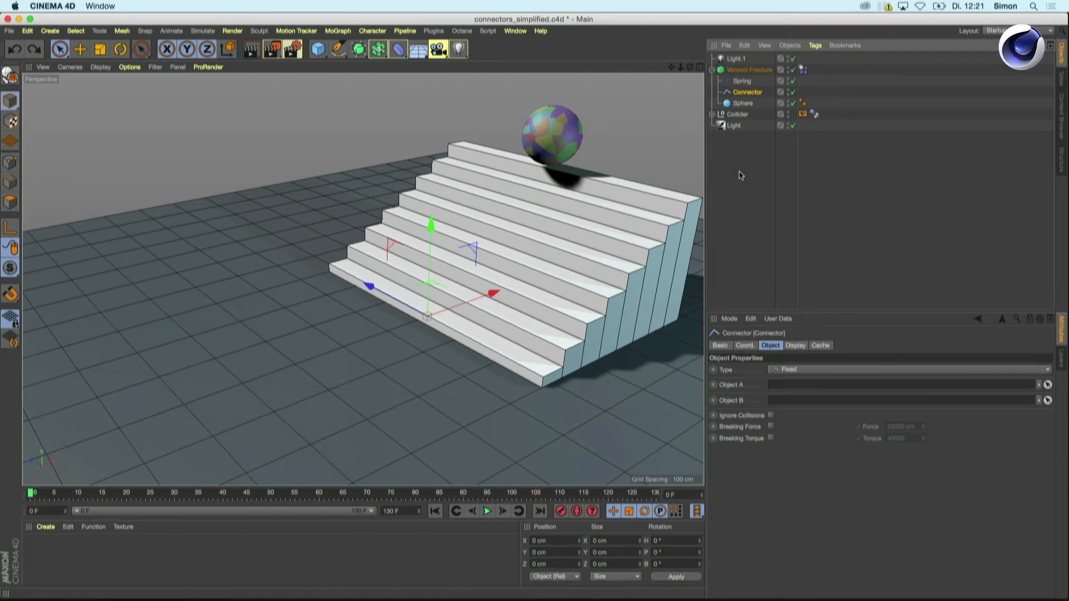
{"action": "left_click", "coordinate": [750, 80]}
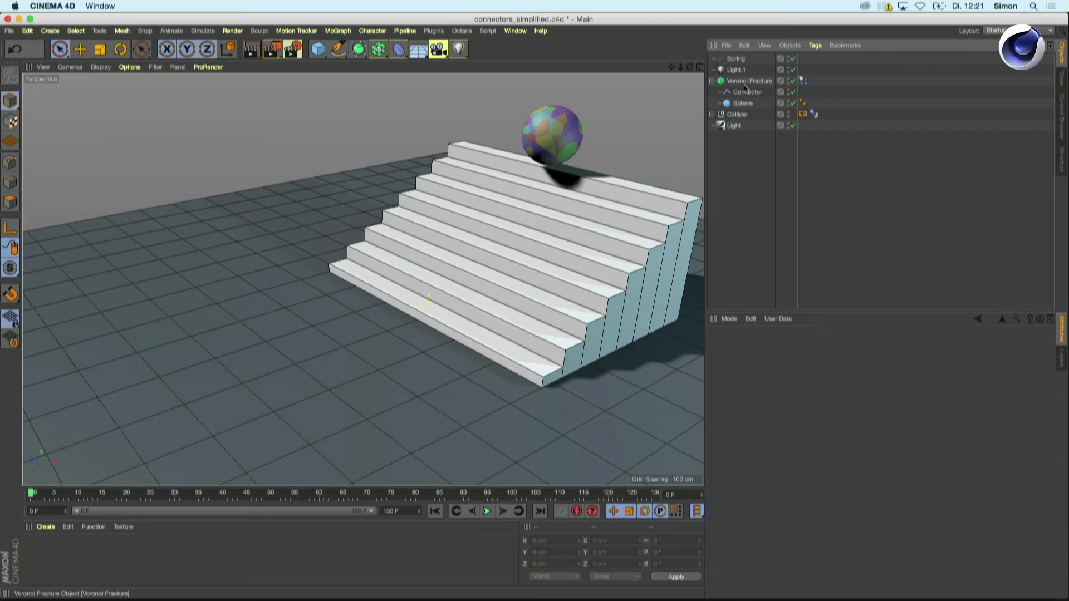
{"action": "left_click", "coordinate": [751, 81]}
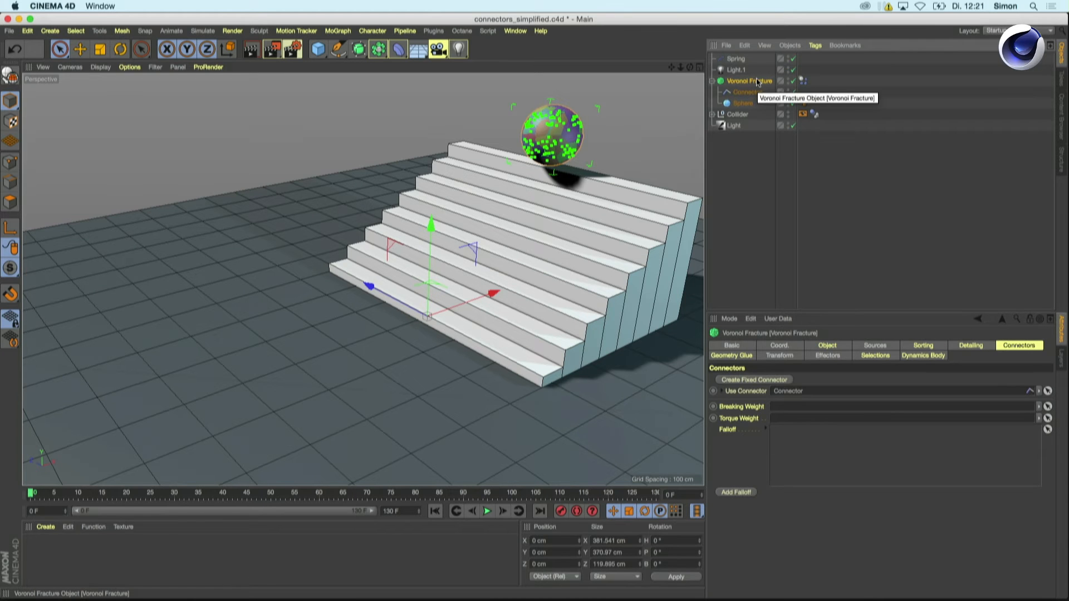
{"action": "left_click", "coordinate": [712, 80]}
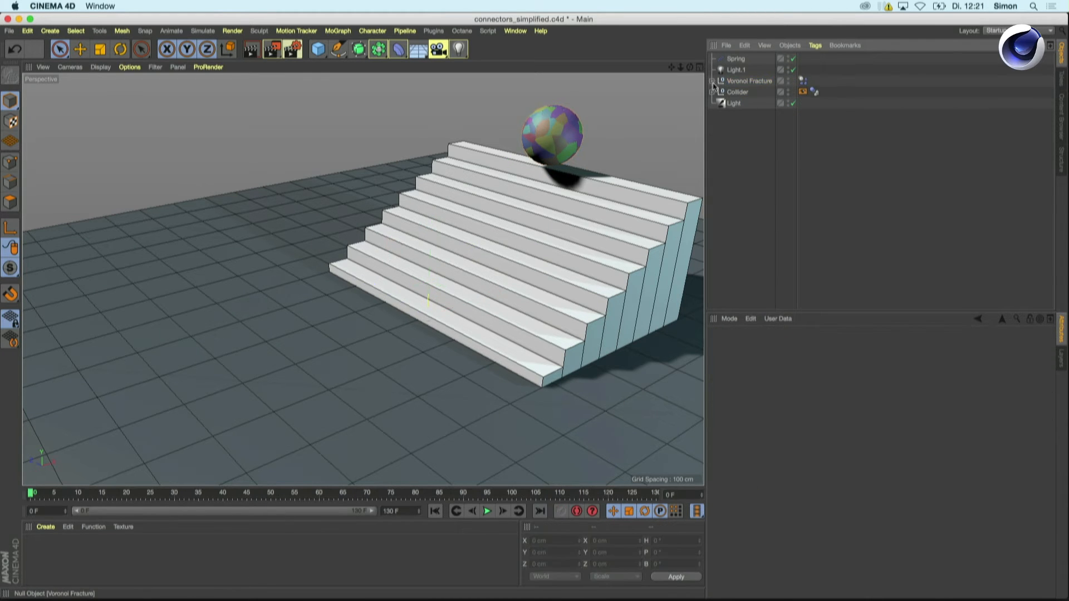
Step: Unfold the Voronoi Fracture null, hide its pieces in the editor, and select Connectors Sphere
{"action": "left_click", "coordinate": [712, 80]}
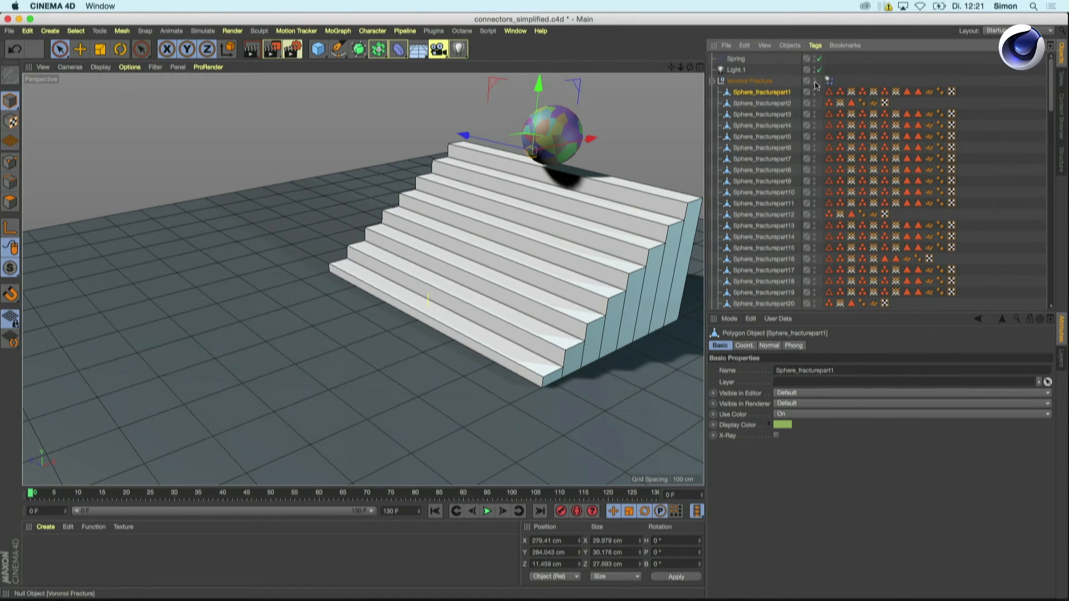
{"action": "left_click", "coordinate": [808, 80]}
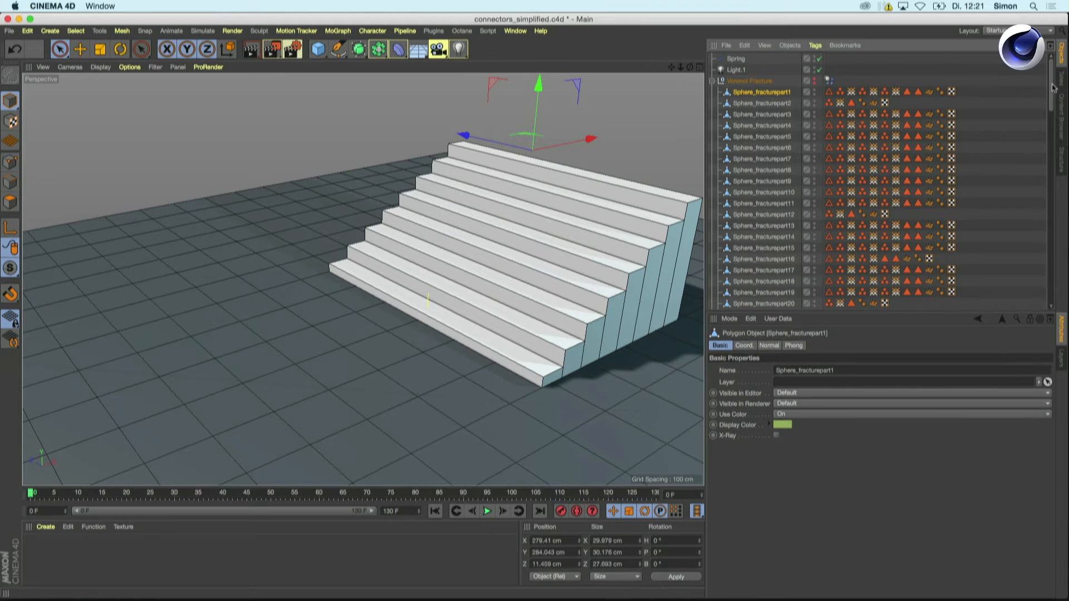
{"action": "scroll", "scroll_direction": "down", "scroll_amount": 3}
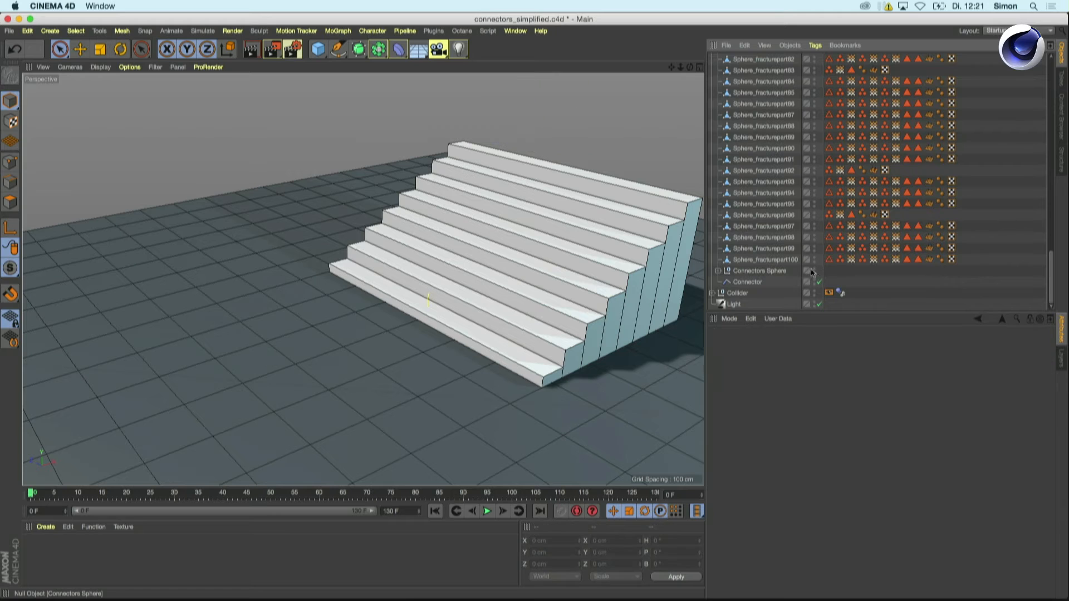
{"action": "left_click", "coordinate": [756, 271]}
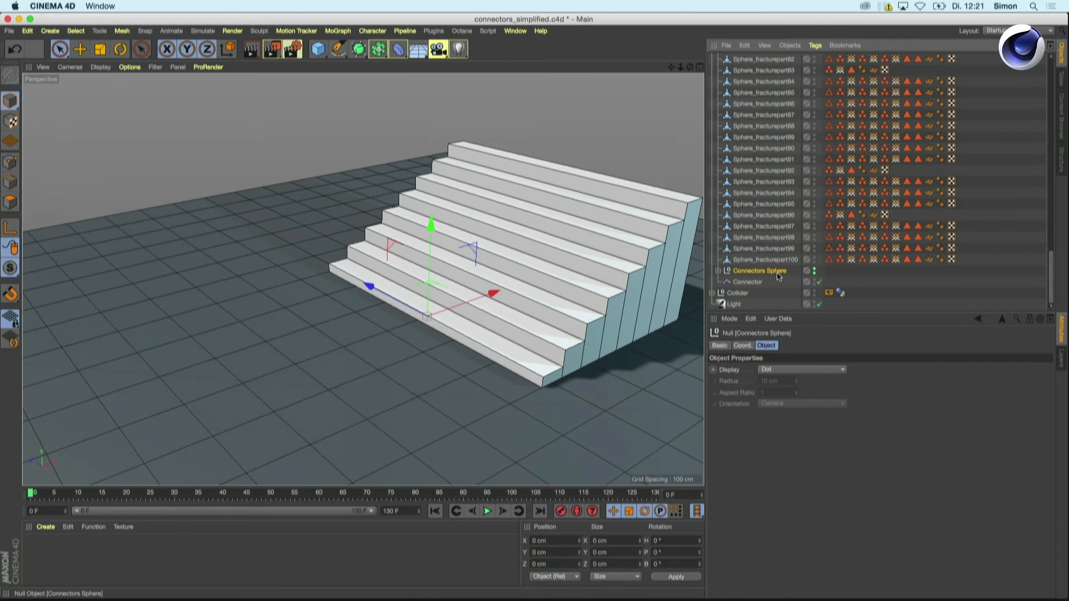
Step: Select Children of Connectors Sphere and inspect one Fracture Connector
{"action": "right_click", "coordinate": [759, 271]}
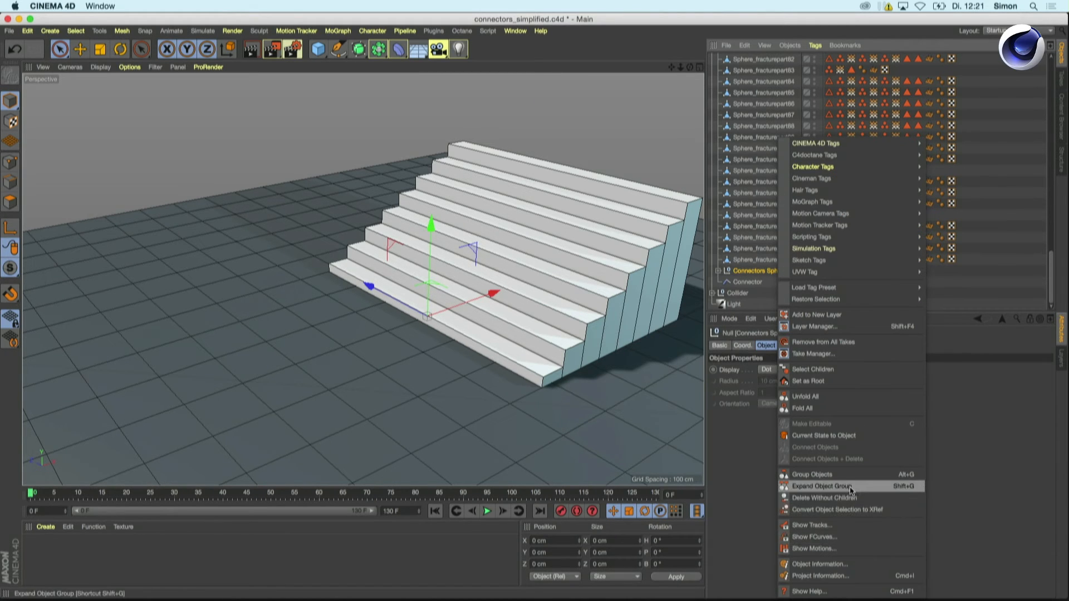
{"action": "mouse_move", "coordinate": [808, 380]}
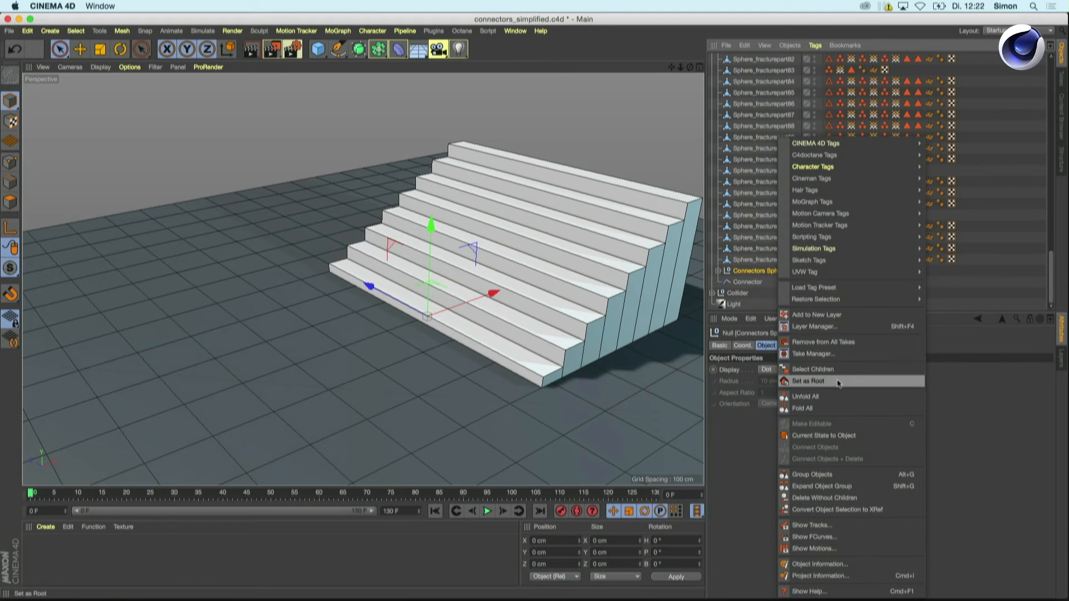
{"action": "left_click", "coordinate": [813, 369]}
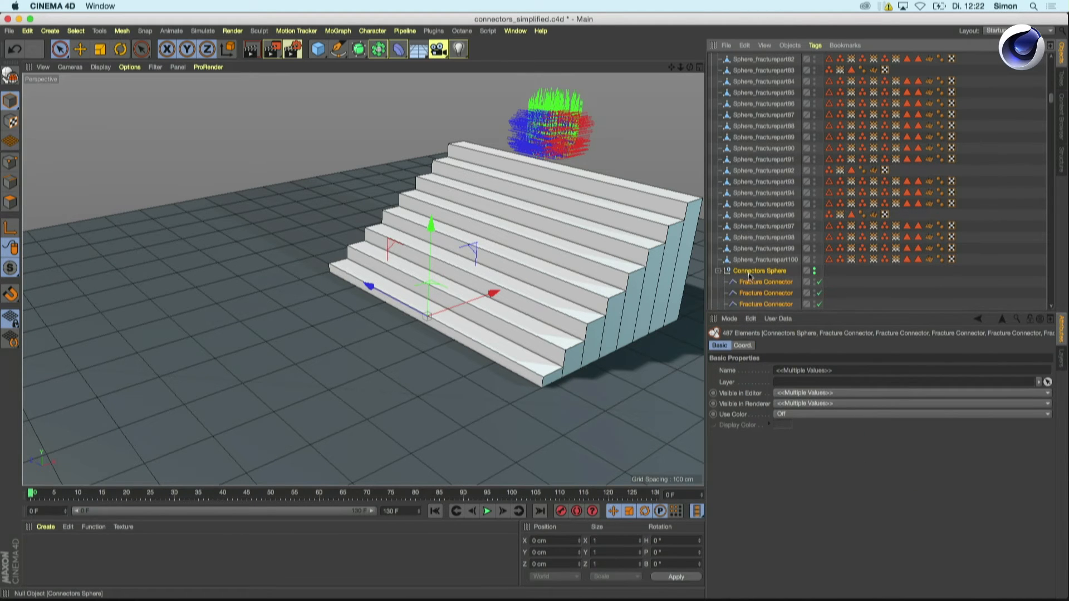
{"action": "left_click", "coordinate": [765, 282]}
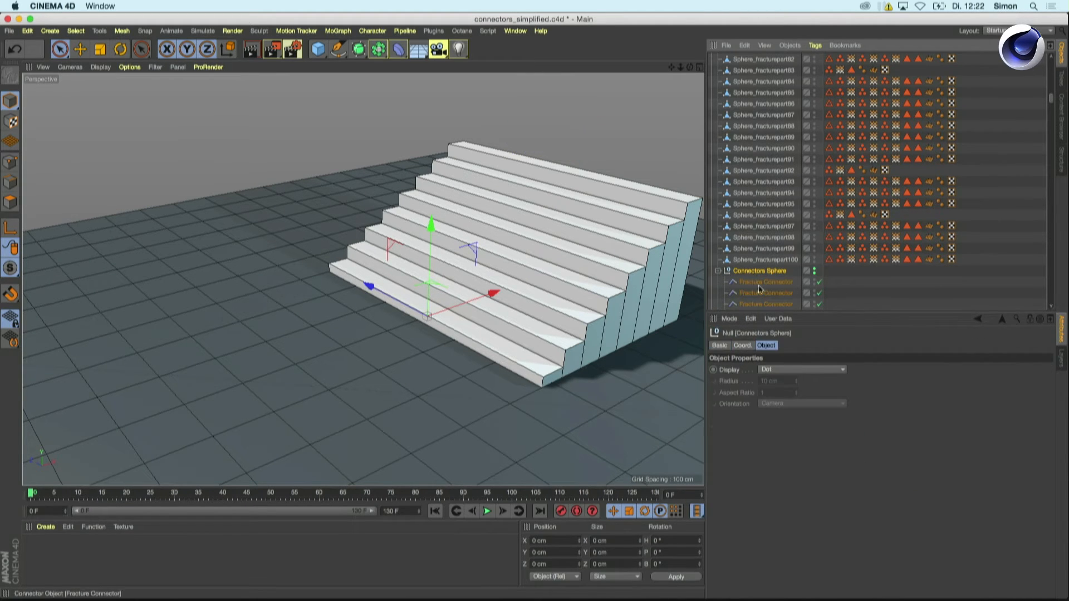
{"action": "left_click", "coordinate": [764, 270]}
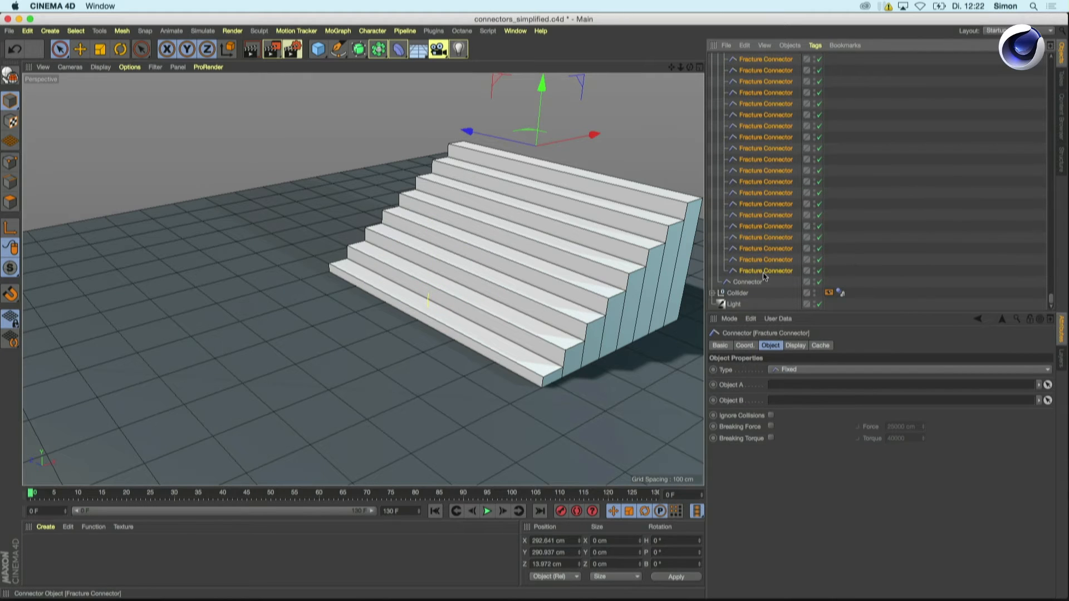
Step: Deselect everything and unfold the Connectors Sphere group to list its Fixed connectors
{"action": "left_click", "coordinate": [794, 345]}
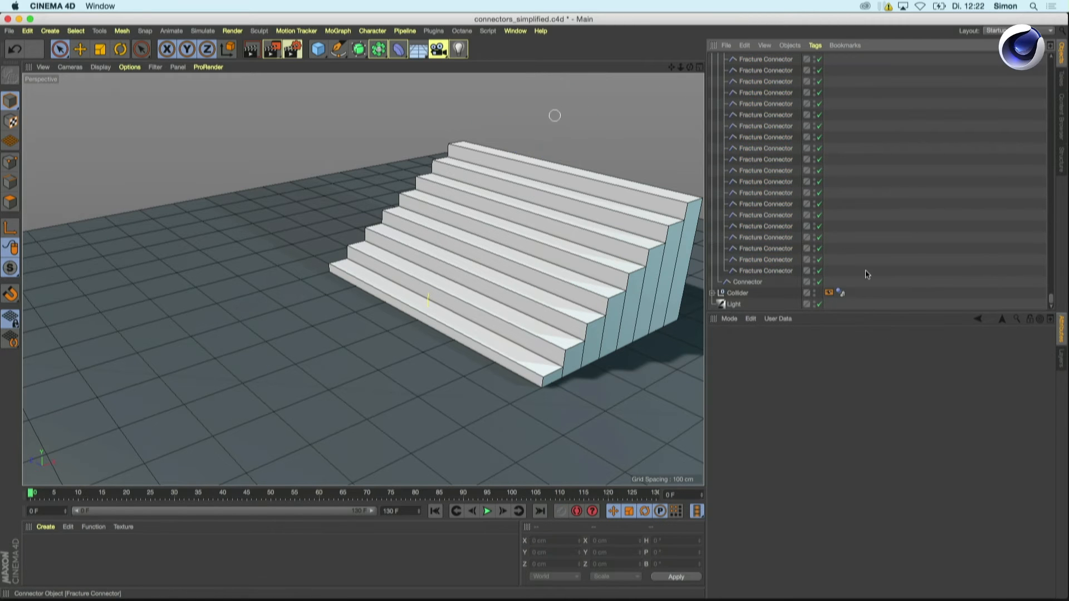
{"action": "scroll", "scroll_direction": "down", "scroll_amount": 3}
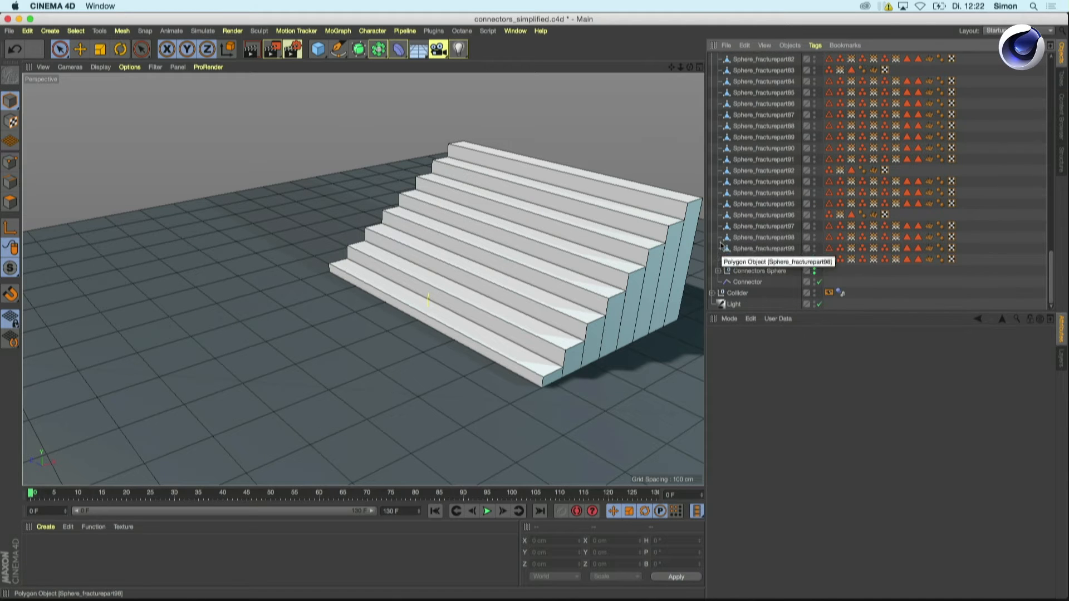
{"action": "left_click", "coordinate": [757, 270]}
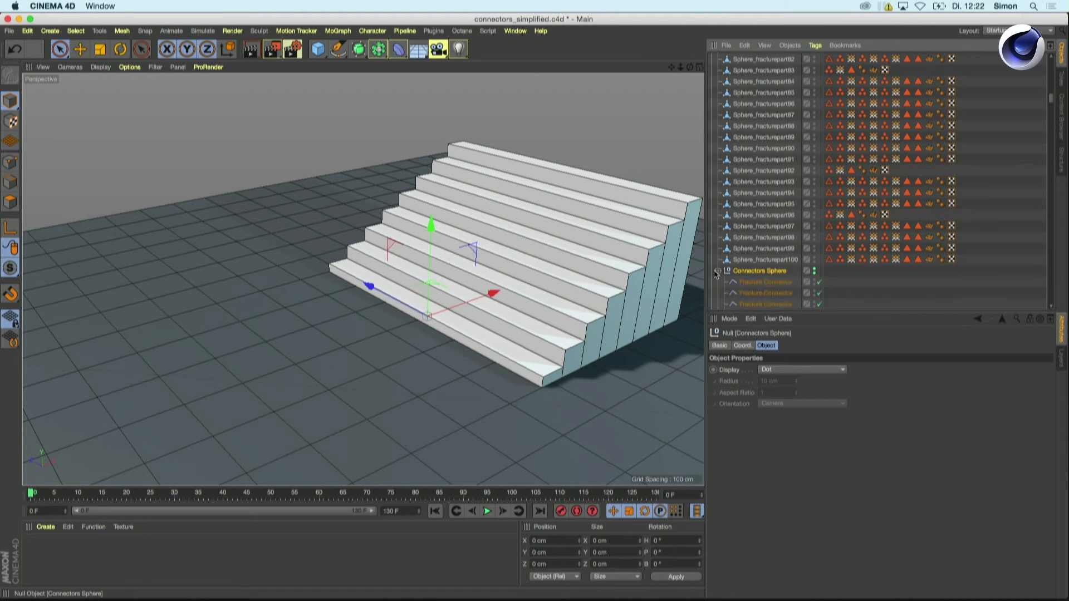